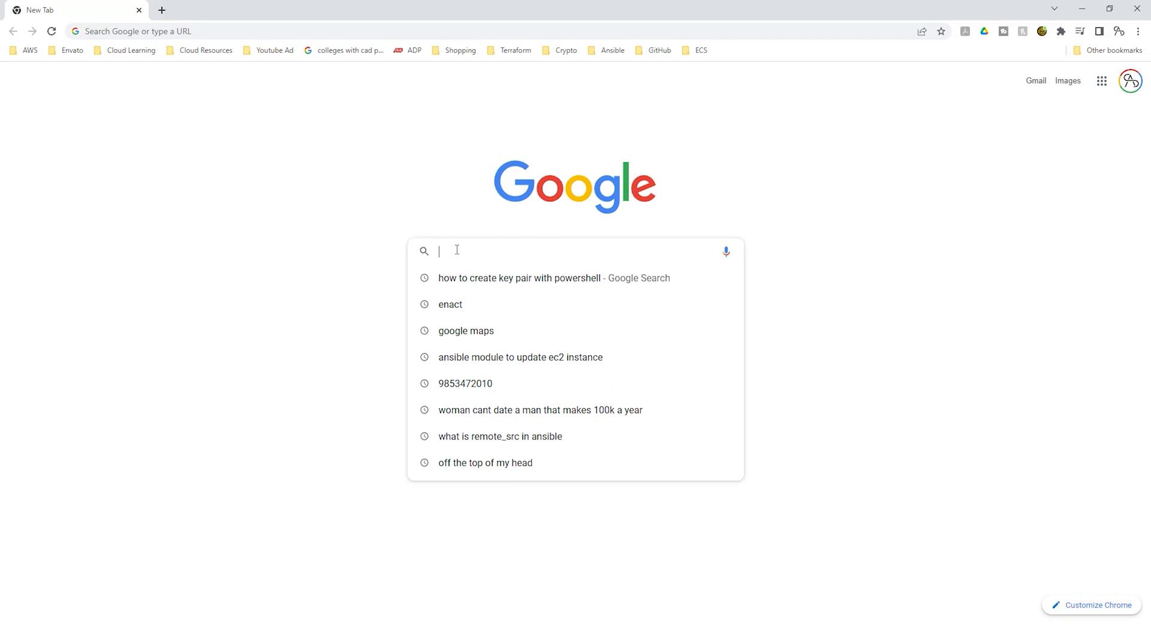
- Search Google for 'docker hub'
type("docker hub")
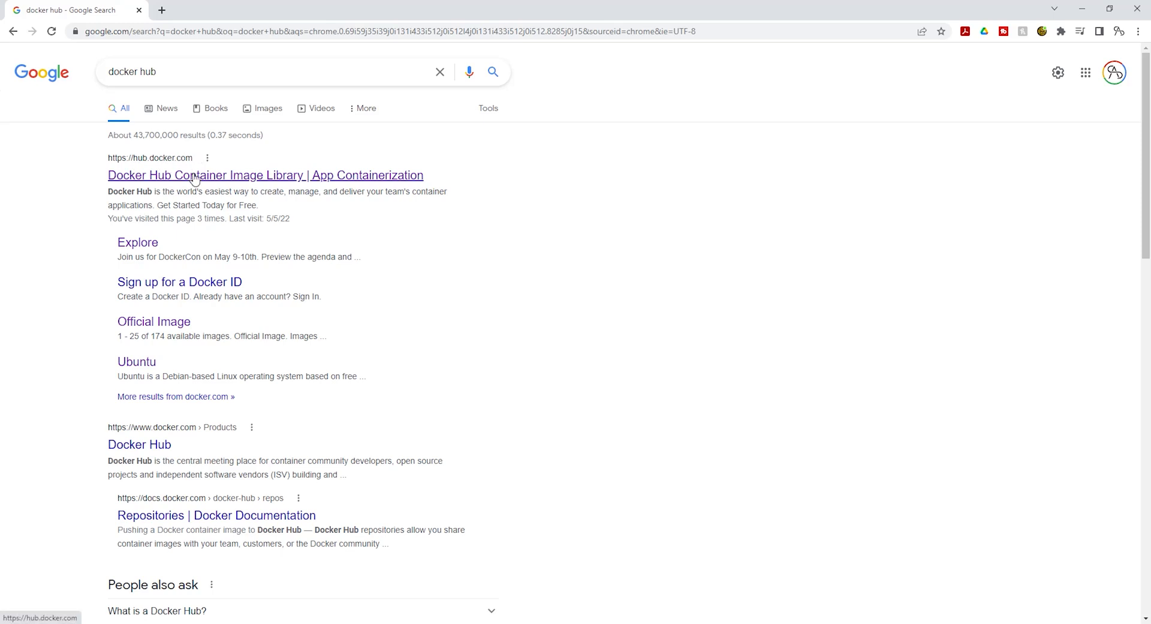
- Go to hub.docker.com from the results and start registering a new Docker ID
left_click(266, 175)
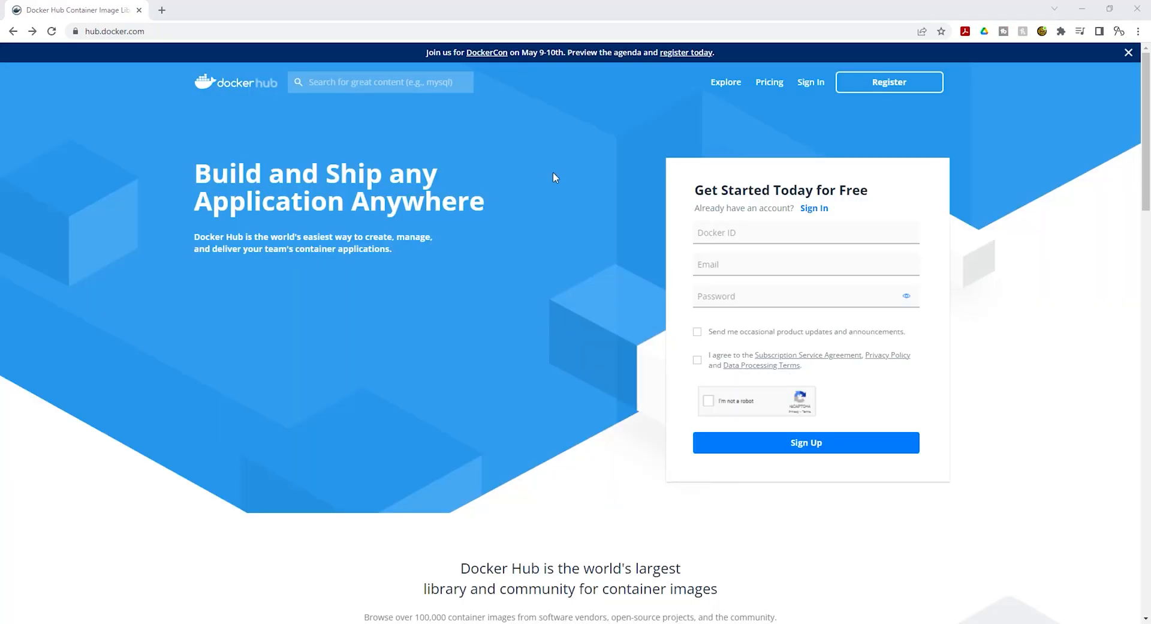
mouse_move(889, 82)
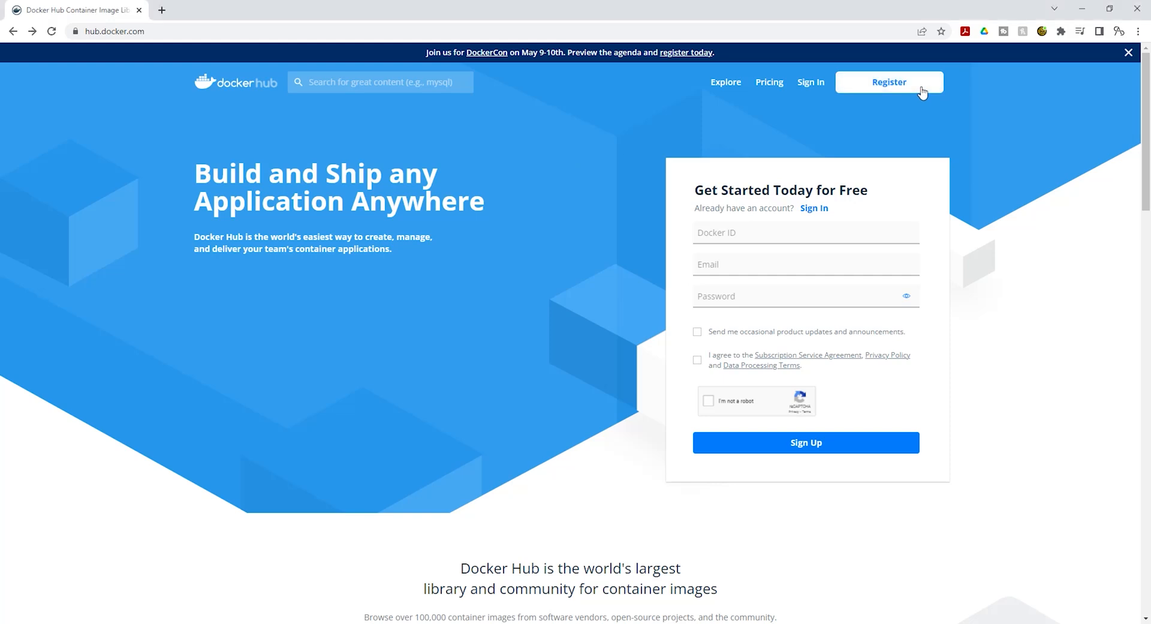
left_click(889, 81)
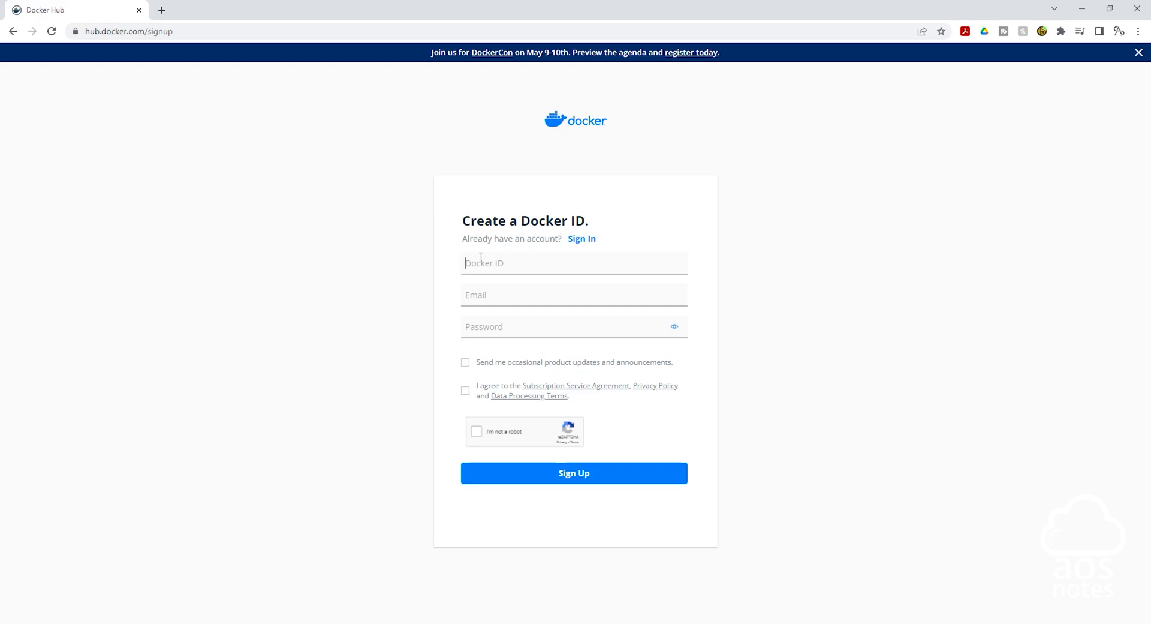
- Fill in the Docker ID, email and password, accept the terms and pass the reCAPTCHA check
type("aosnotes77")
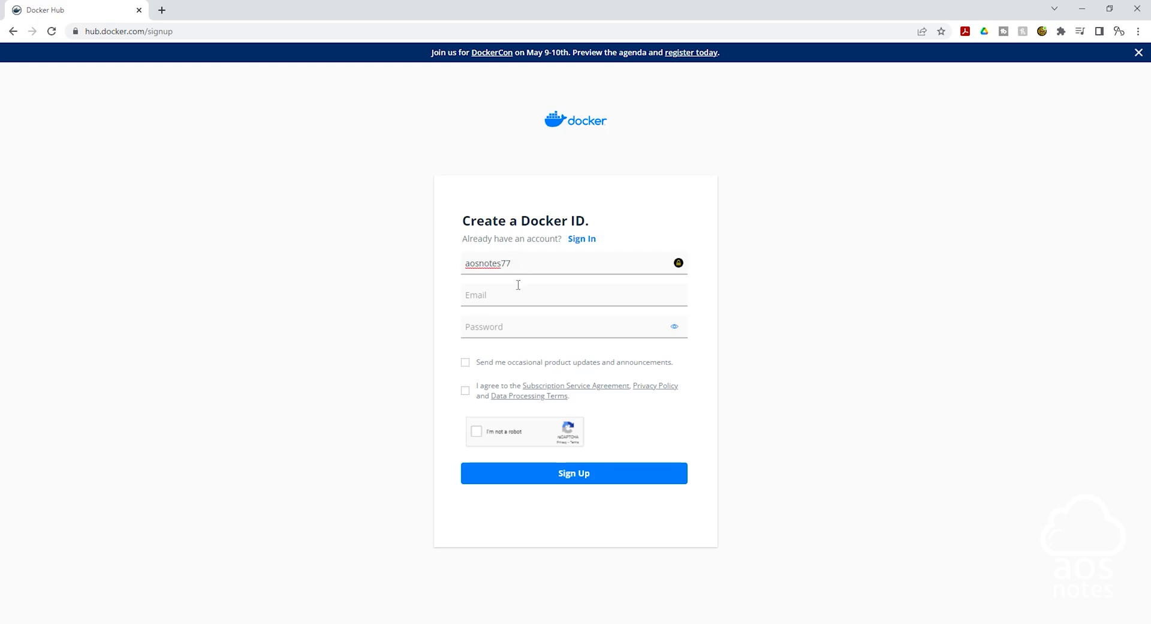
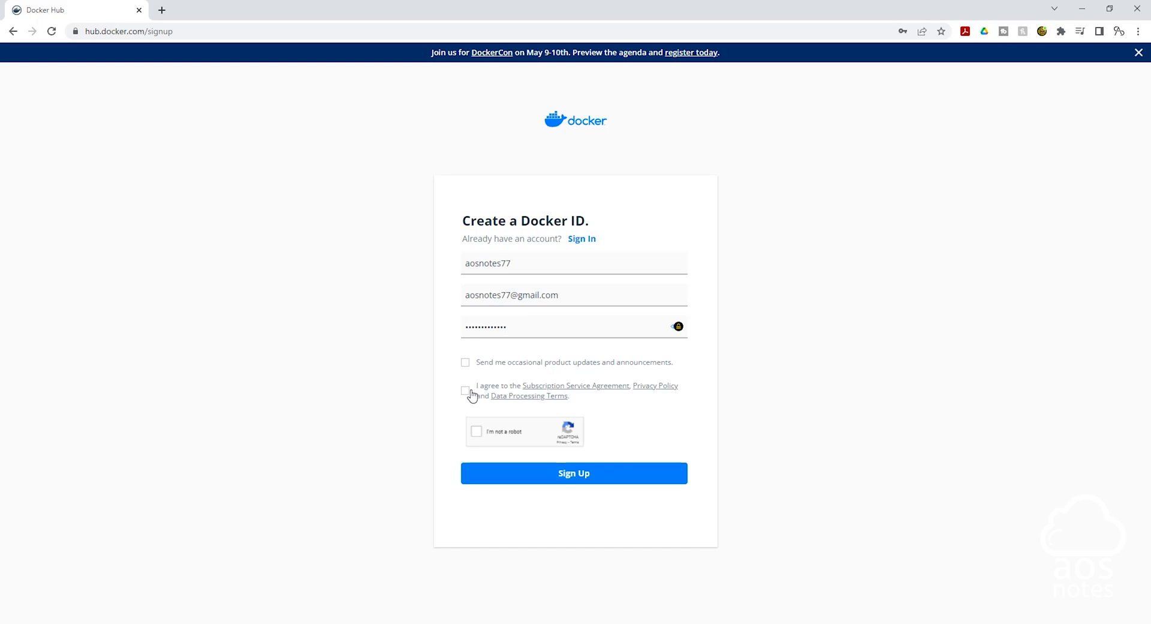
left_click(465, 390)
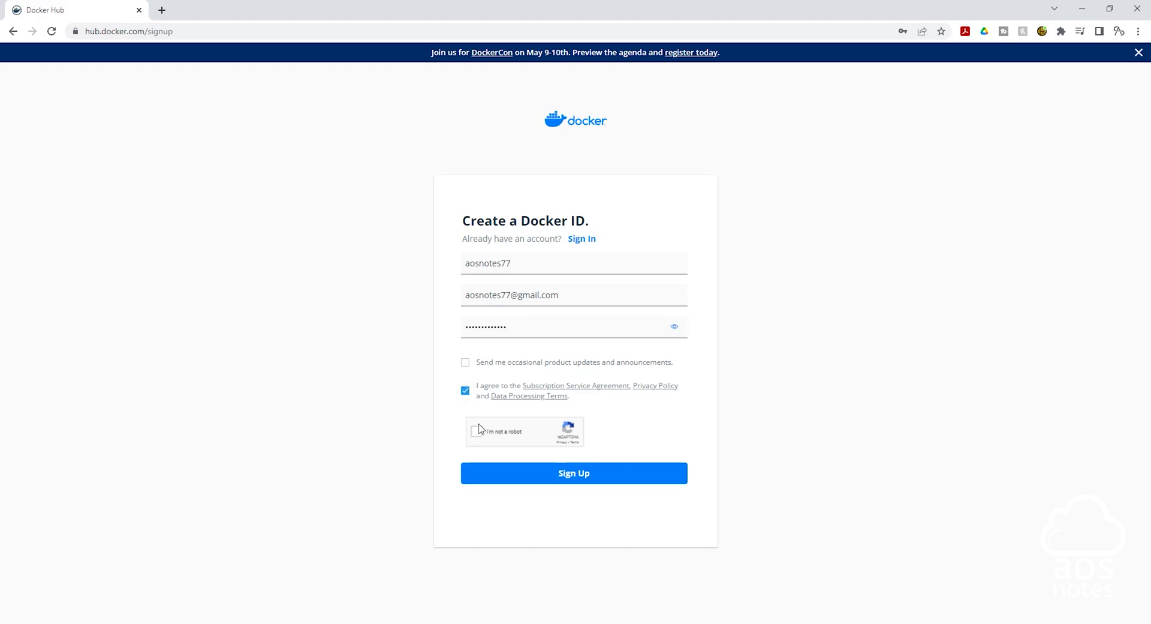
left_click(476, 432)
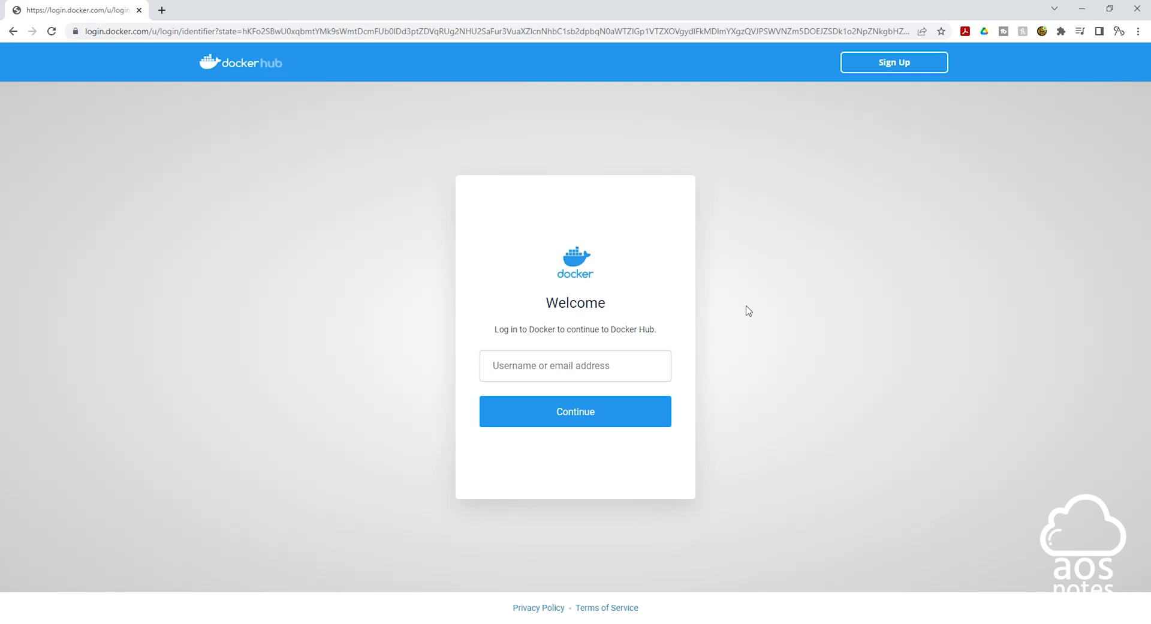
- Log in with username 'aosnotes77' and the account password
left_click(575, 365)
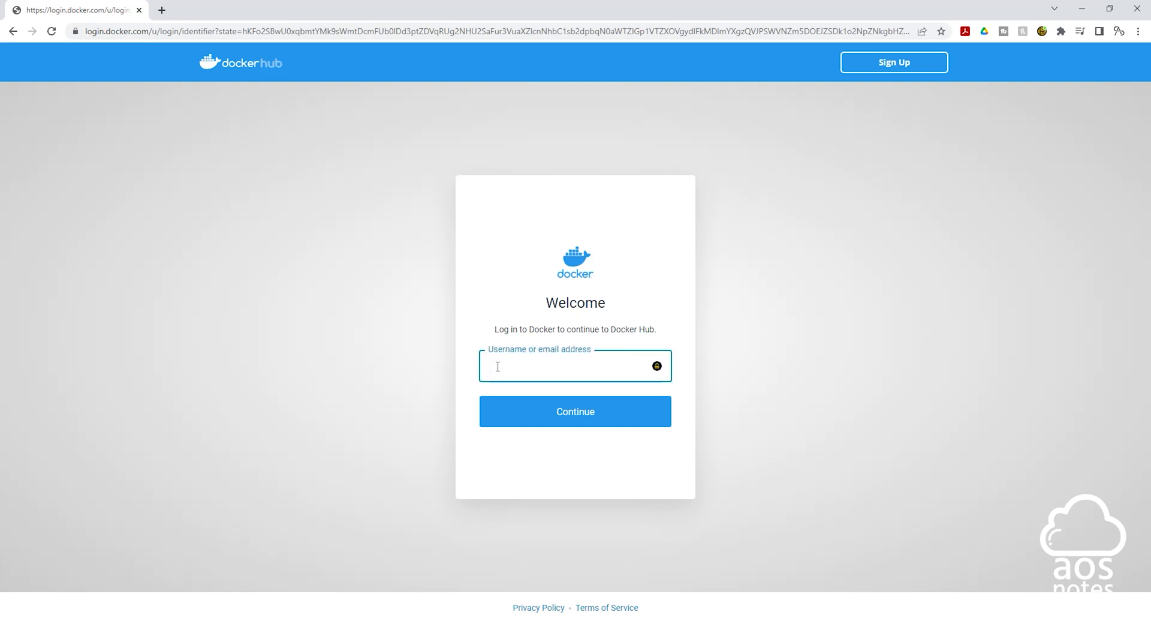
type("a")
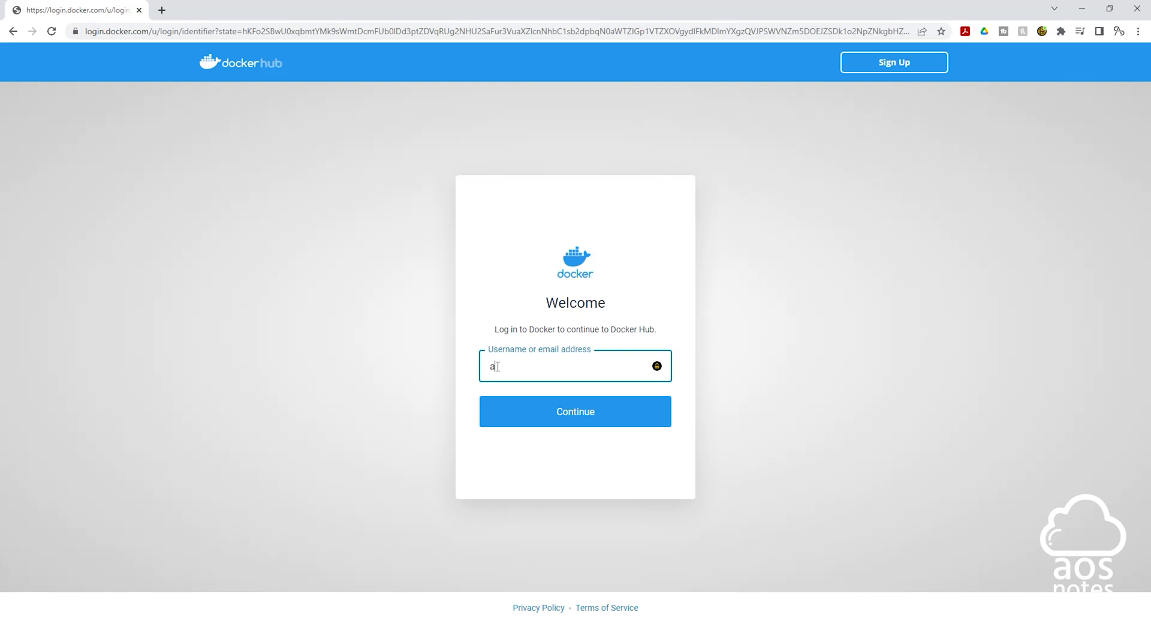
type("osnotes77")
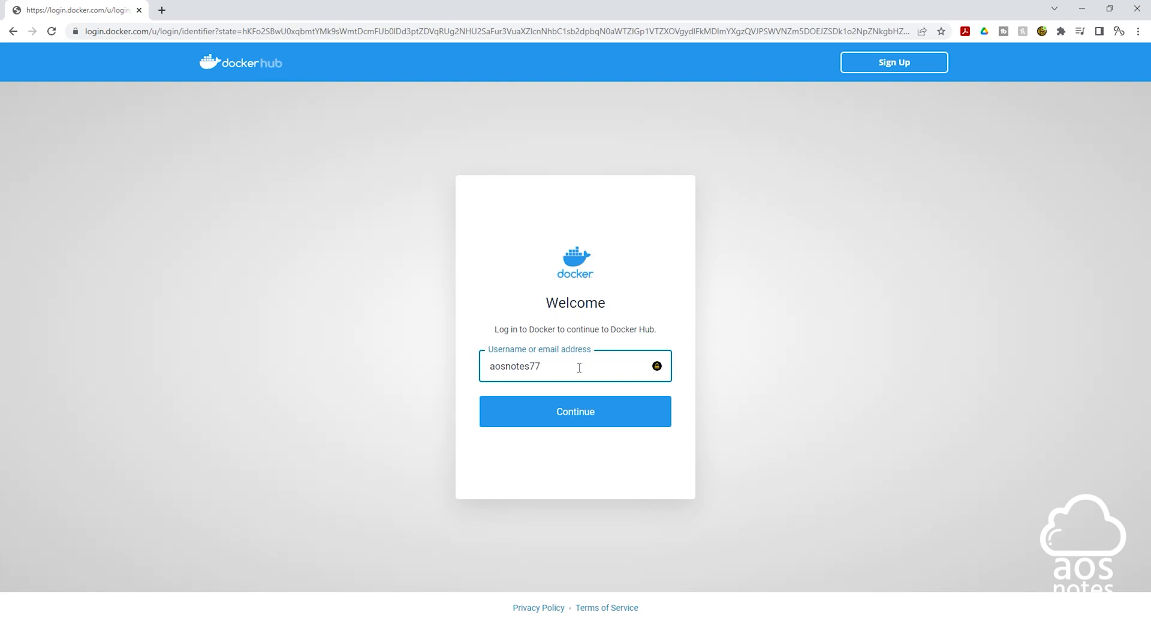
left_click(575, 411)
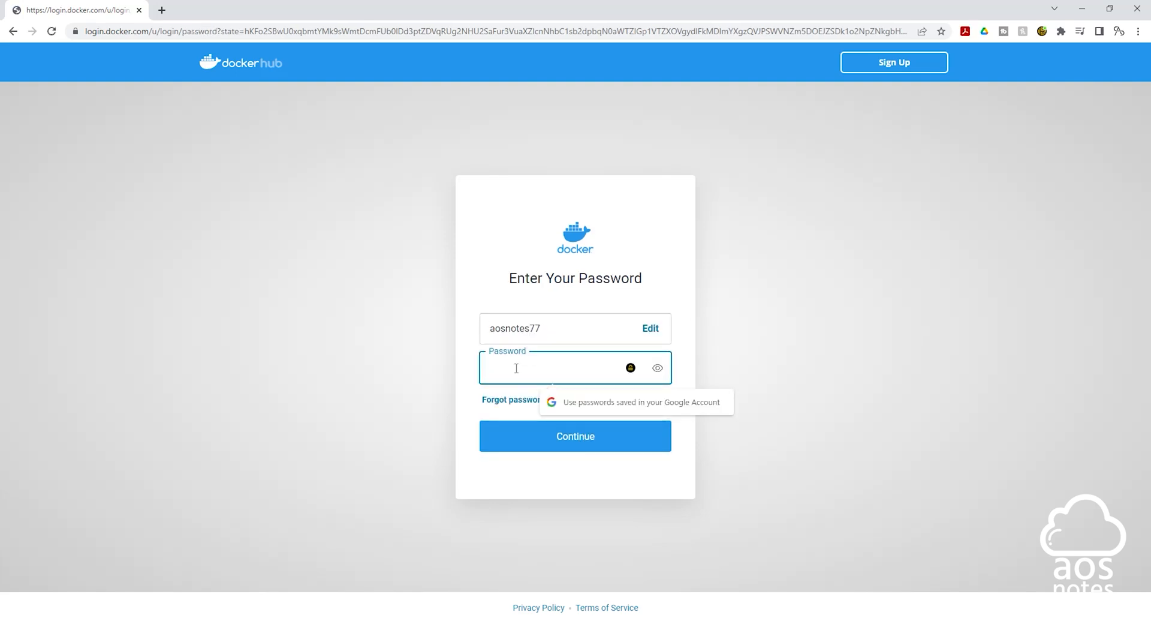
type("password")
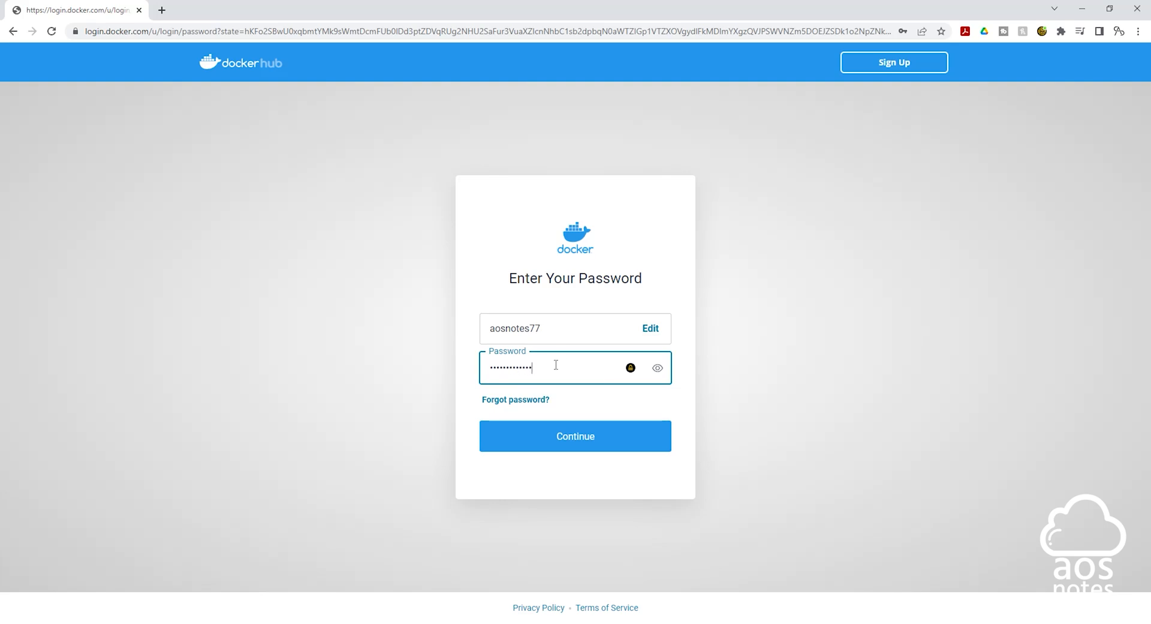
left_click(574, 436)
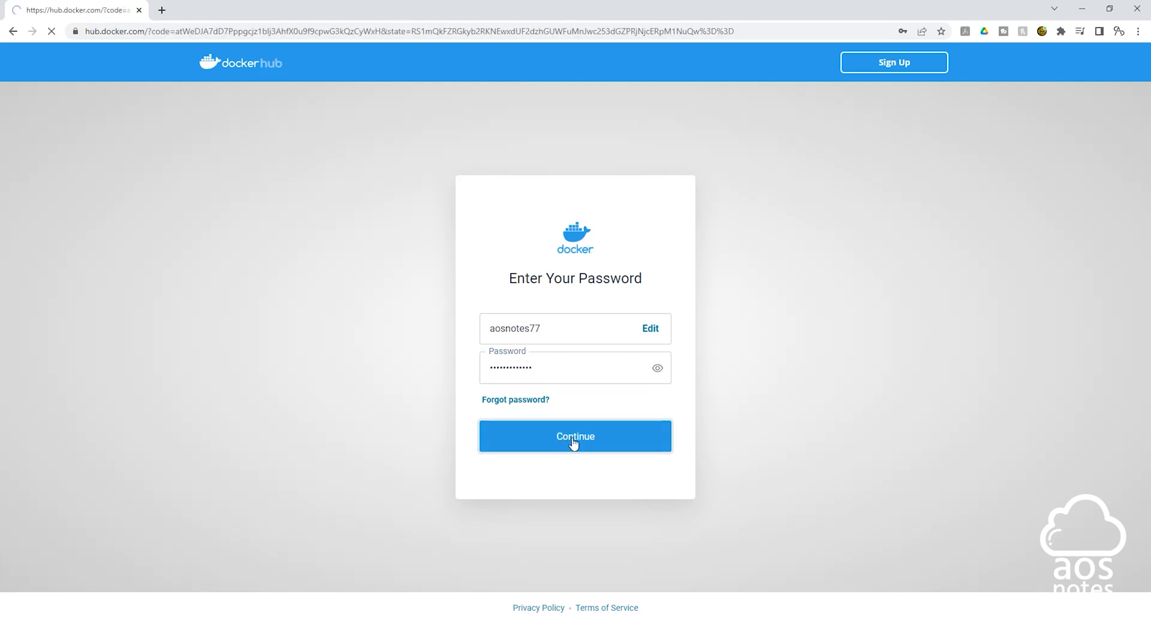
left_click(574, 435)
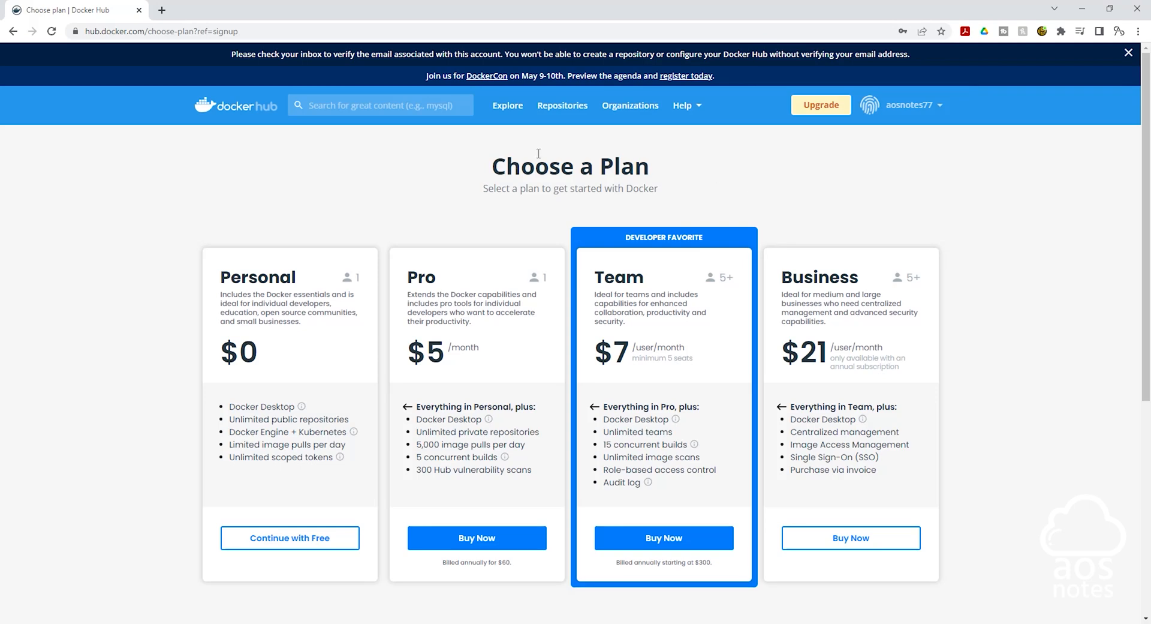
mouse_move(186, 349)
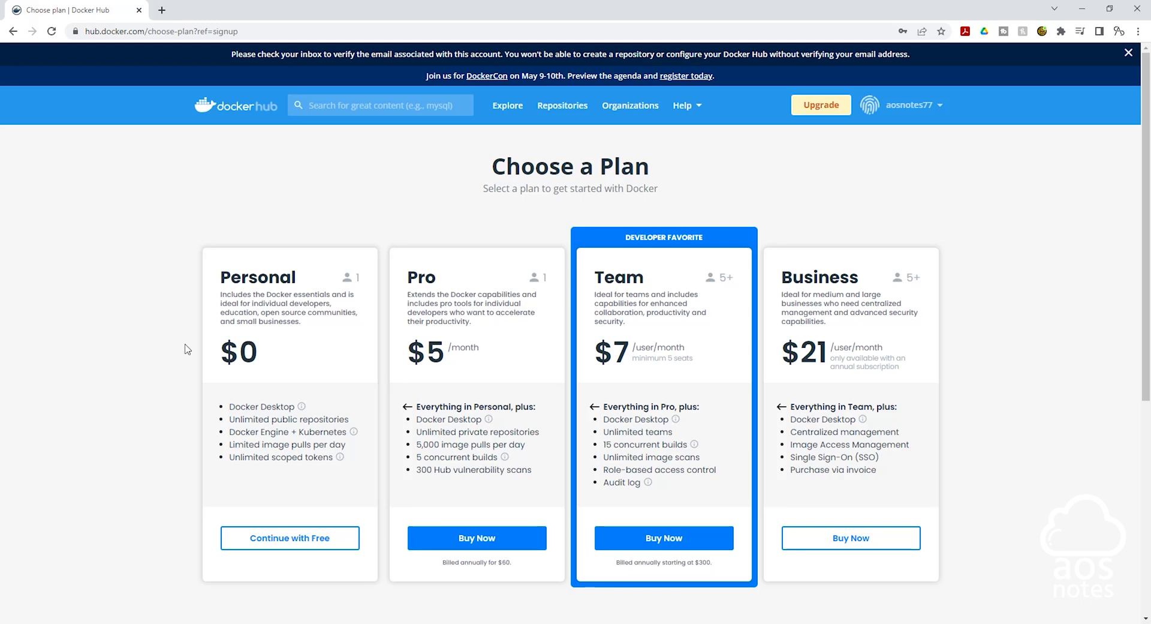
mouse_move(289, 538)
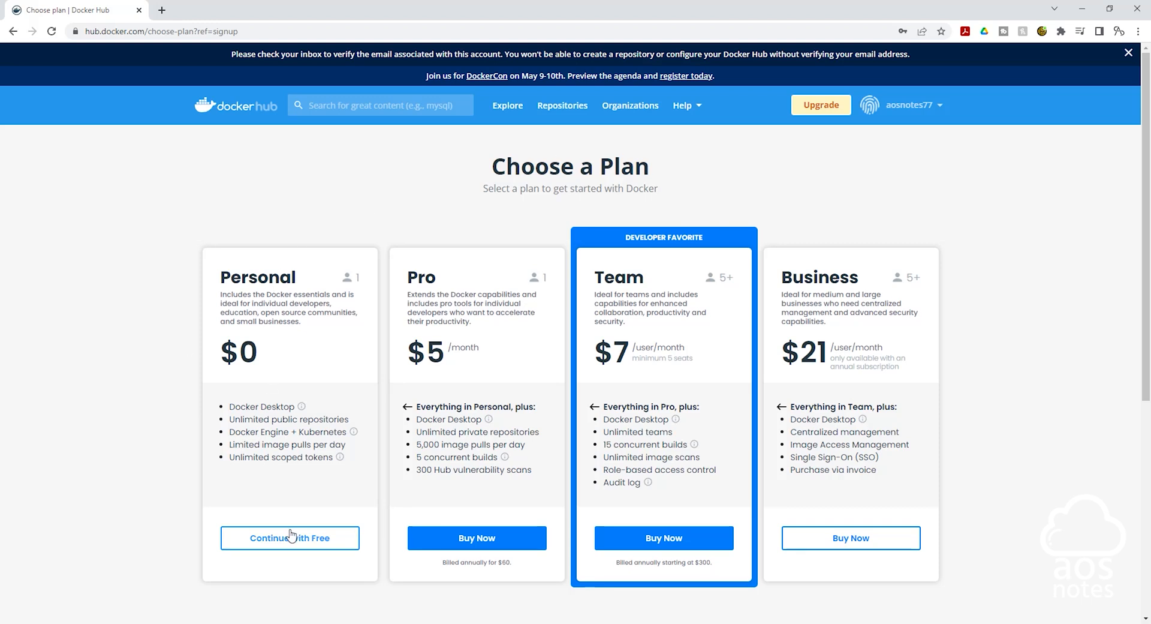
- Continue with the free Personal plan
left_click(289, 537)
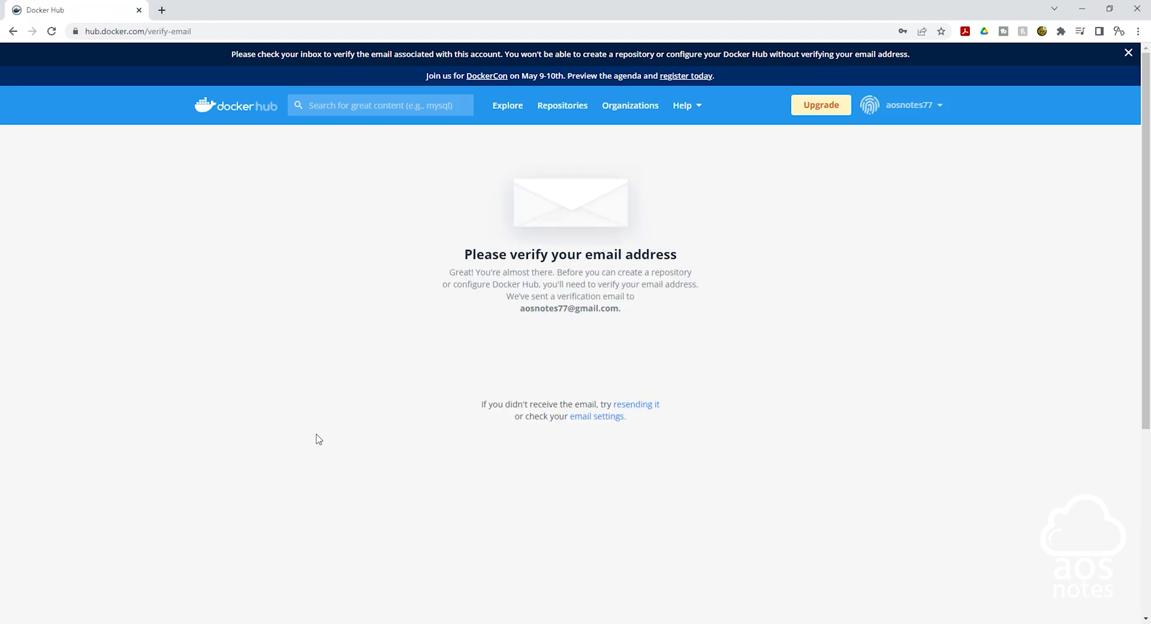
mouse_move(445, 307)
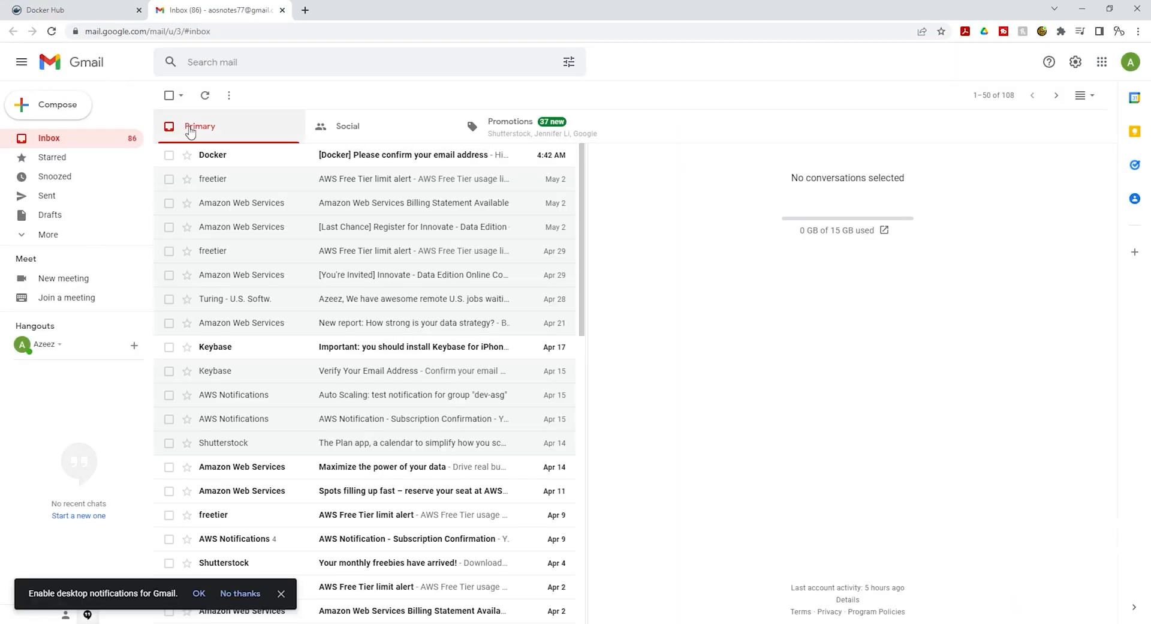
mouse_move(266, 163)
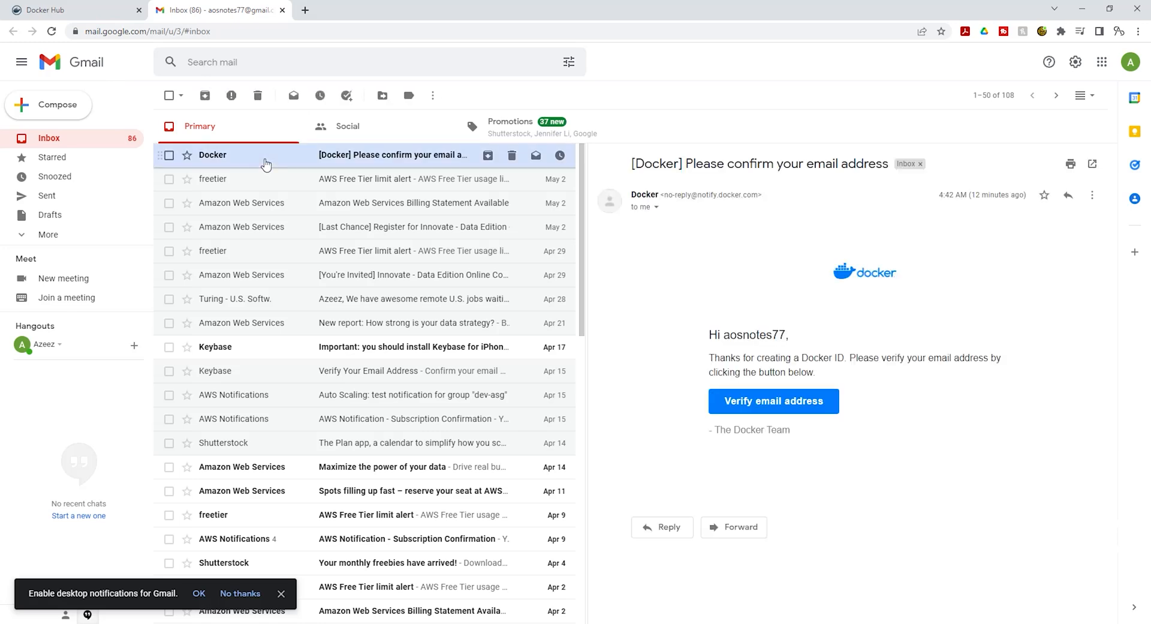
mouse_move(772, 401)
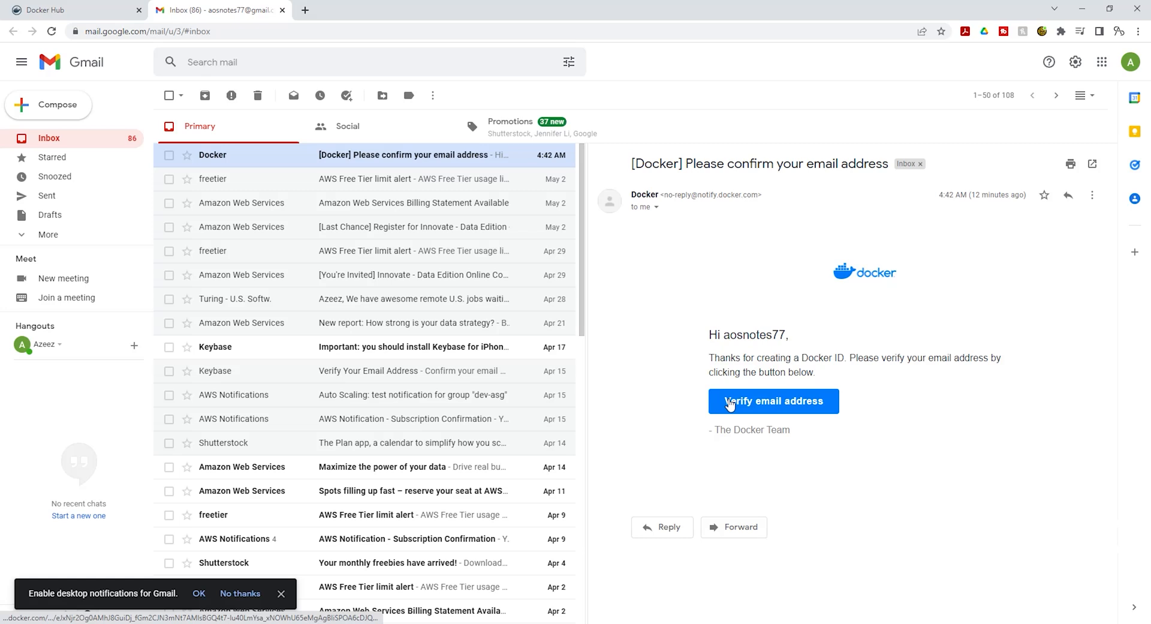
- Verify the email address from the Docker confirmation message in Gmail
left_click(772, 401)
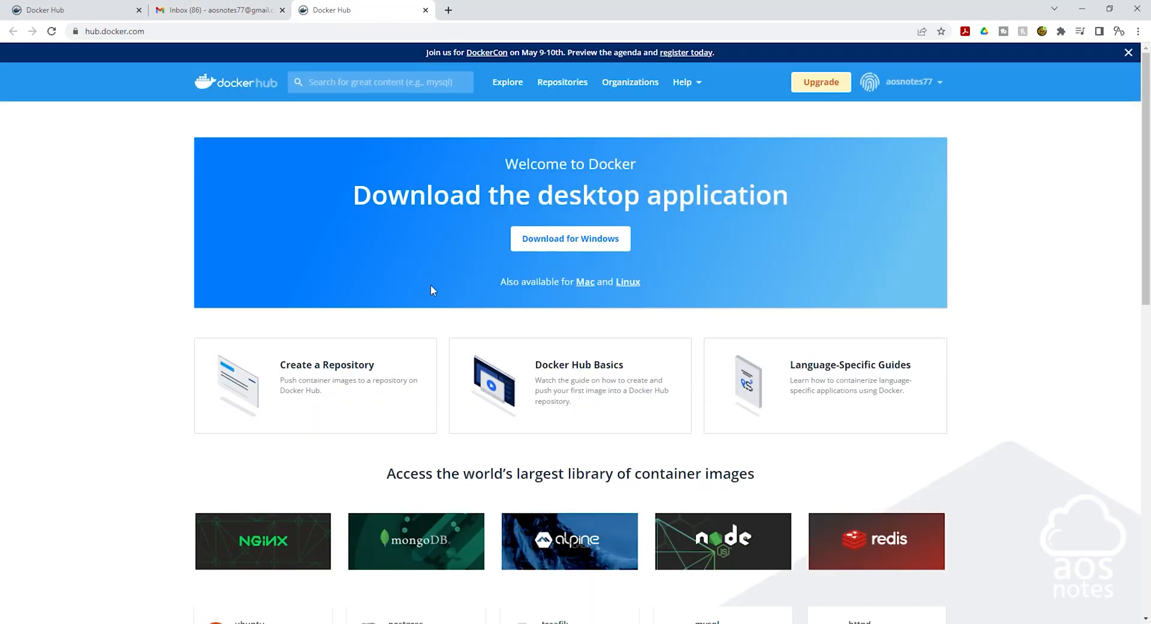